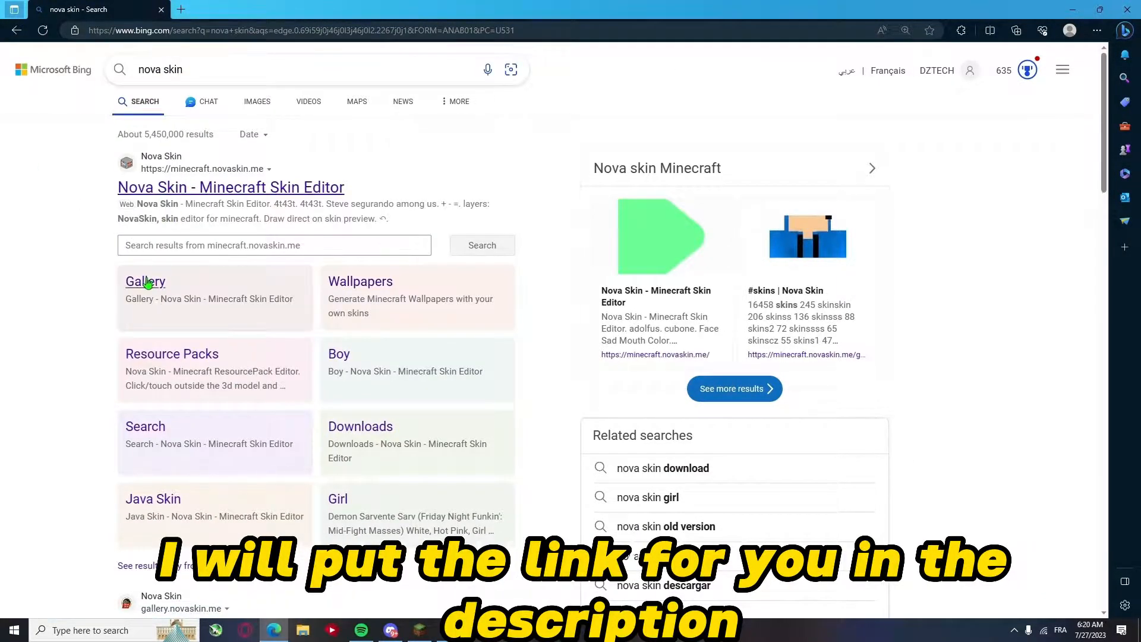
Open the Nova Skin gallery, pick the JAMES skin, and dismiss the ad popup
left_click(145, 281)
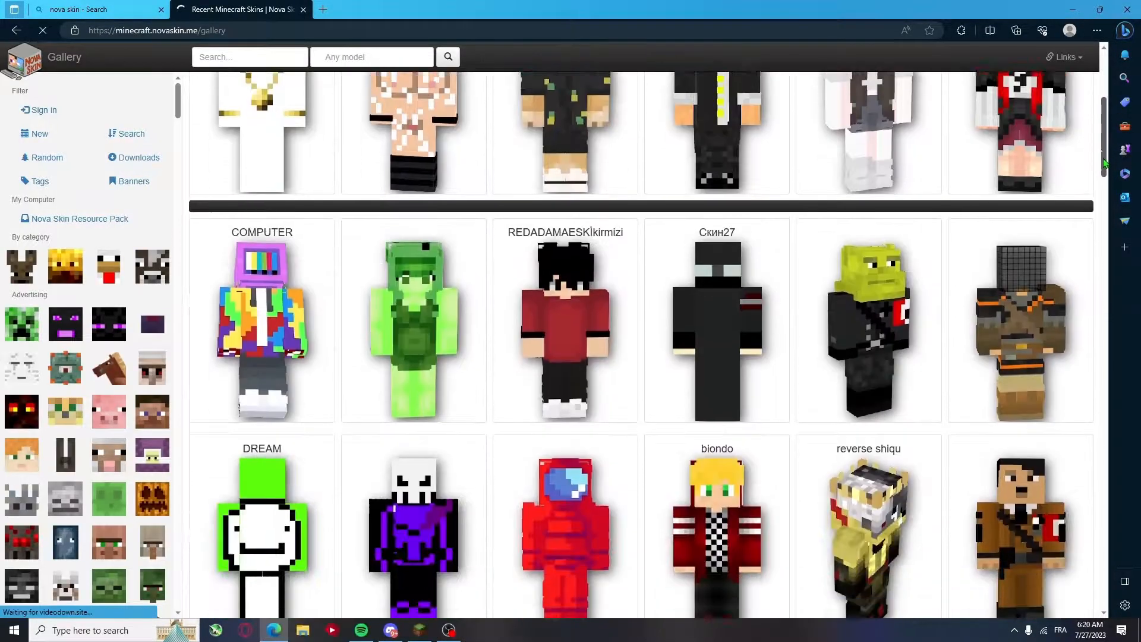
scroll("down", 3)
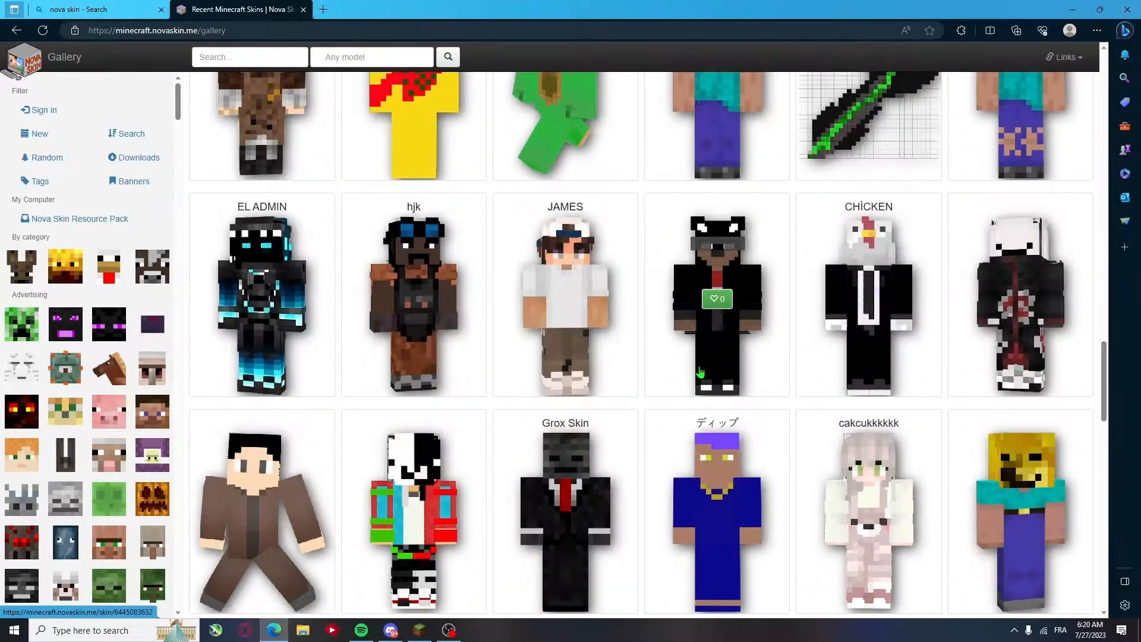
scroll("down", 3)
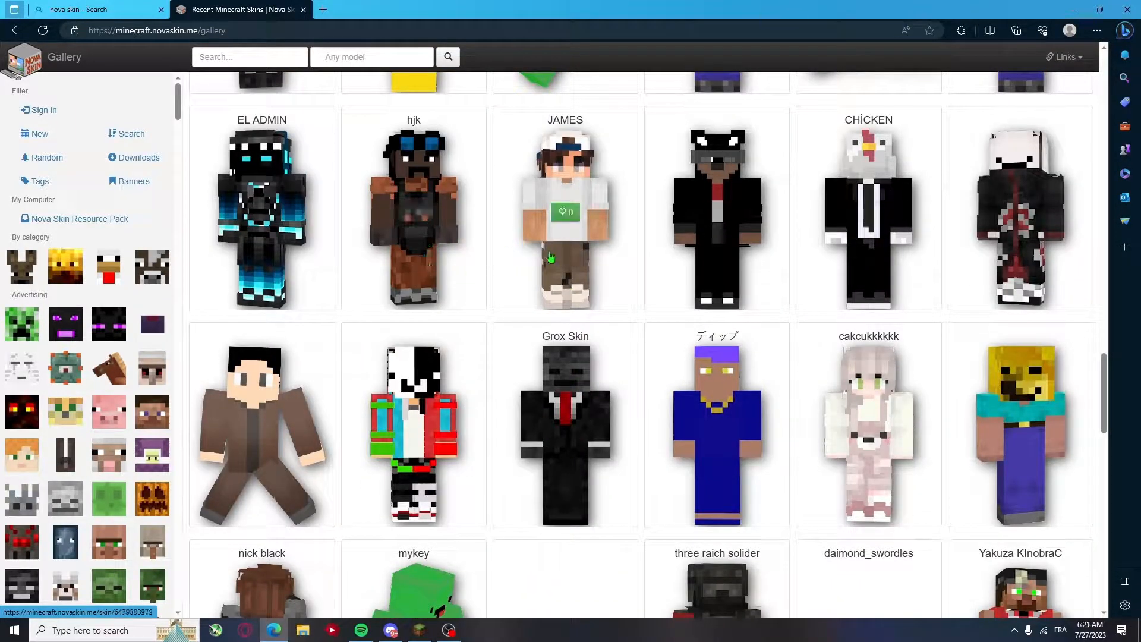
left_click(564, 208)
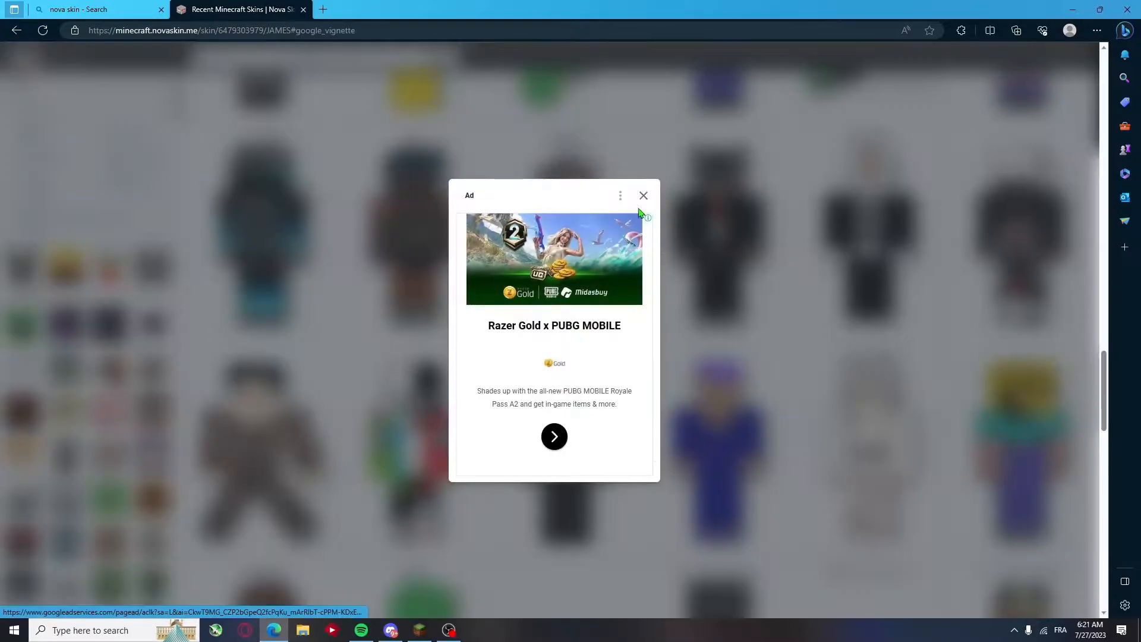
left_click(643, 195)
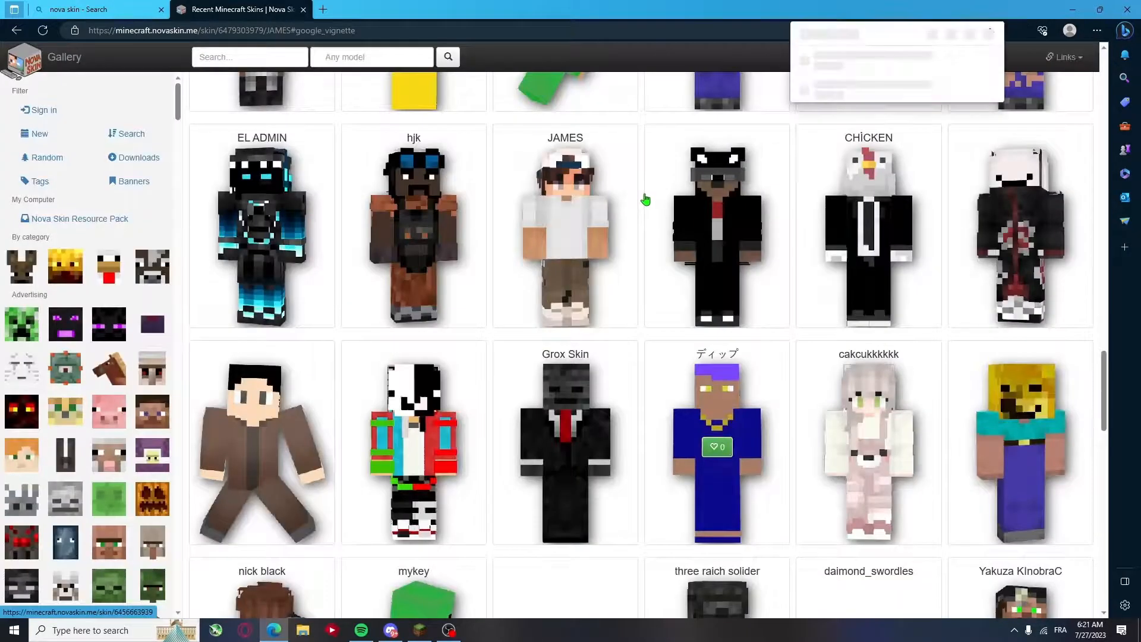
left_click(1016, 30)
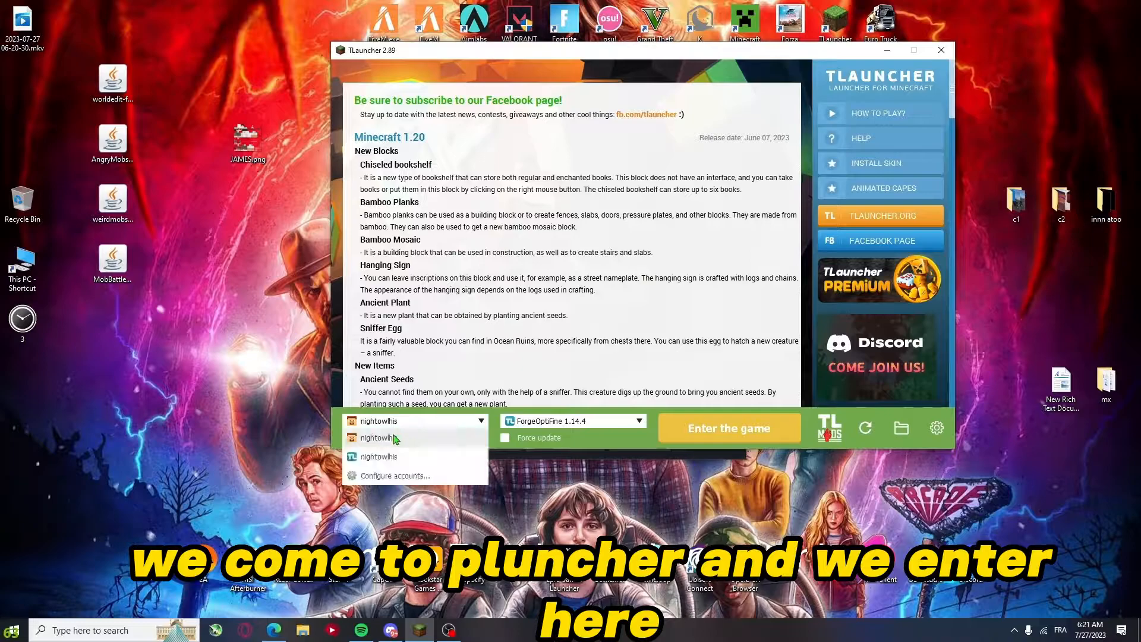
Open Configure accounts in TLauncher and follow the TLauncher.org link
left_click(398, 475)
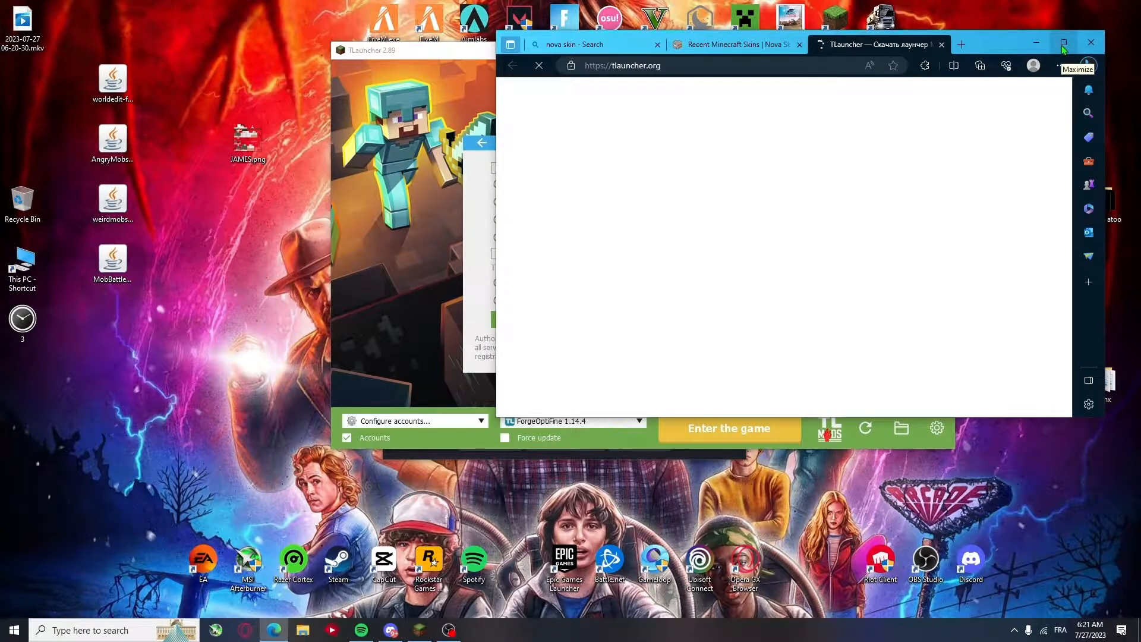
Maximize the browser, switch the TLauncher site to English, and log in
left_click(1063, 43)
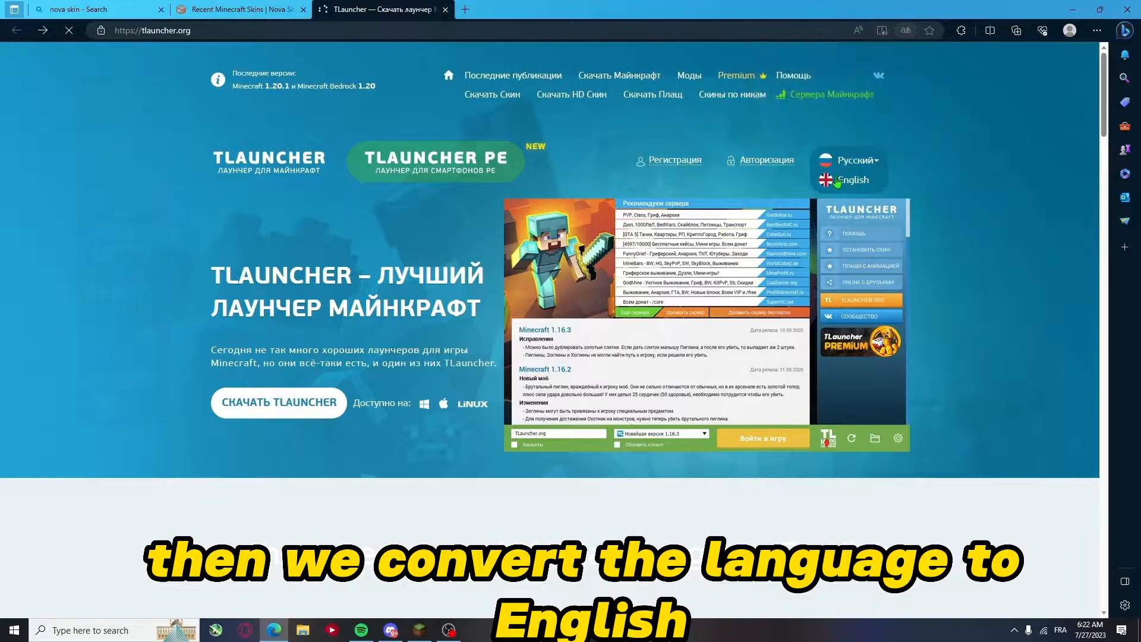
left_click(850, 179)
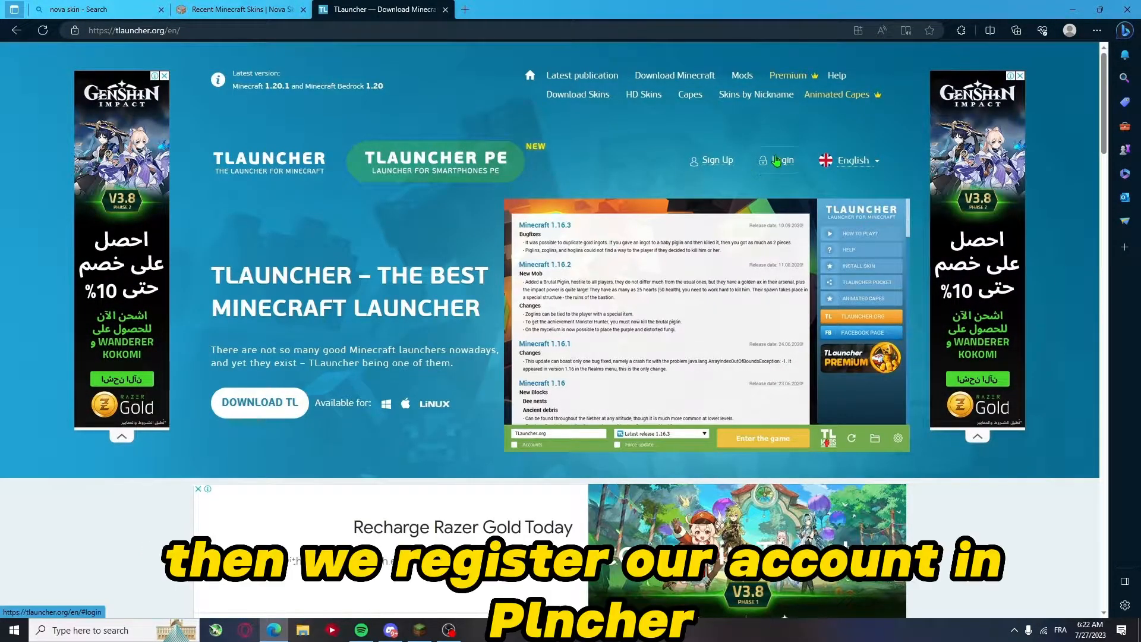
left_click(781, 160)
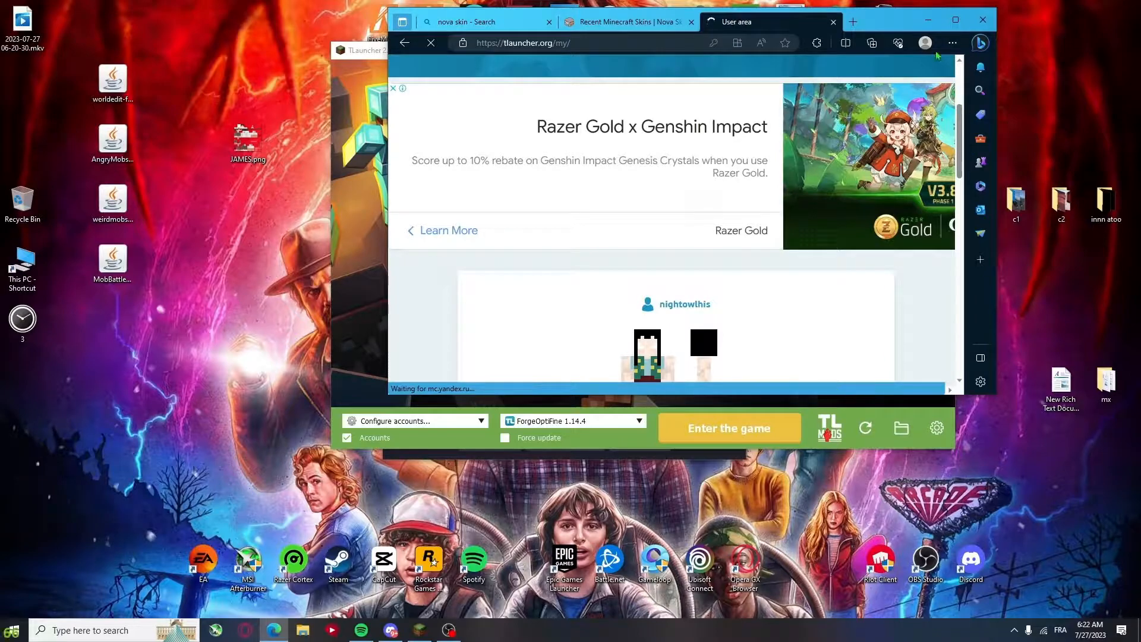
Upload the JAMES skin file as the account's new skin
scroll("down", 3)
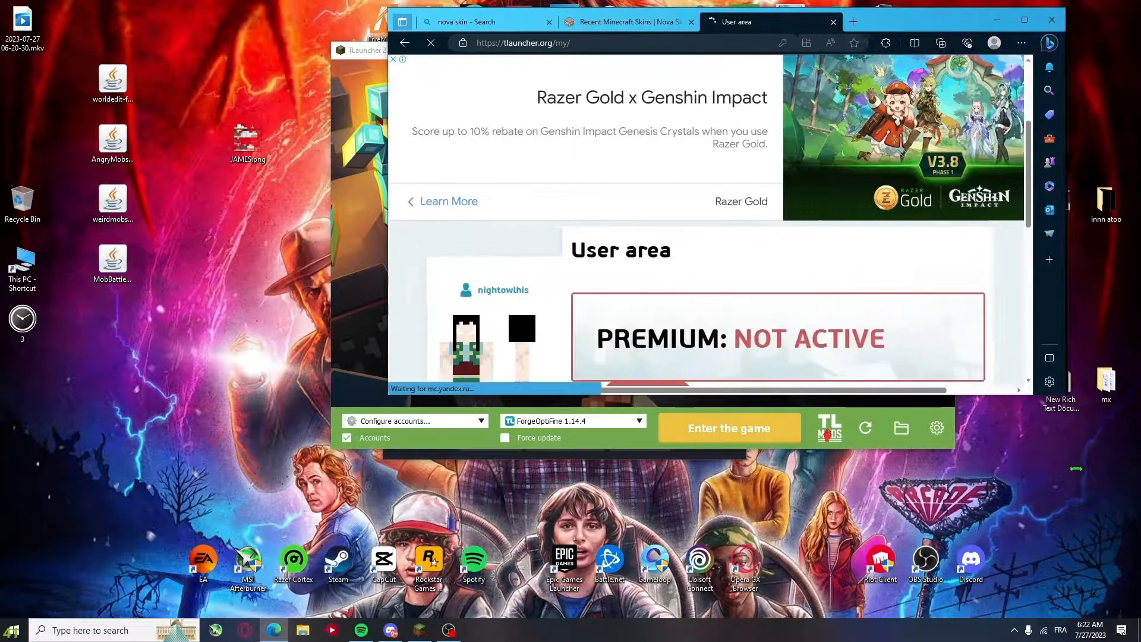
left_click(1023, 20)
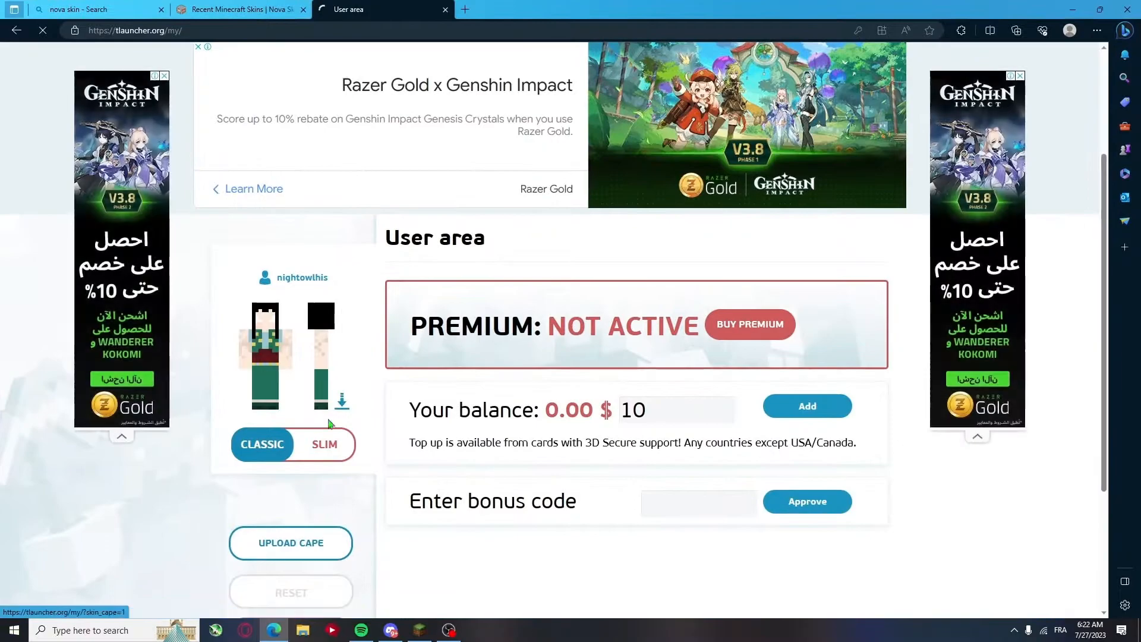
scroll("down", 3)
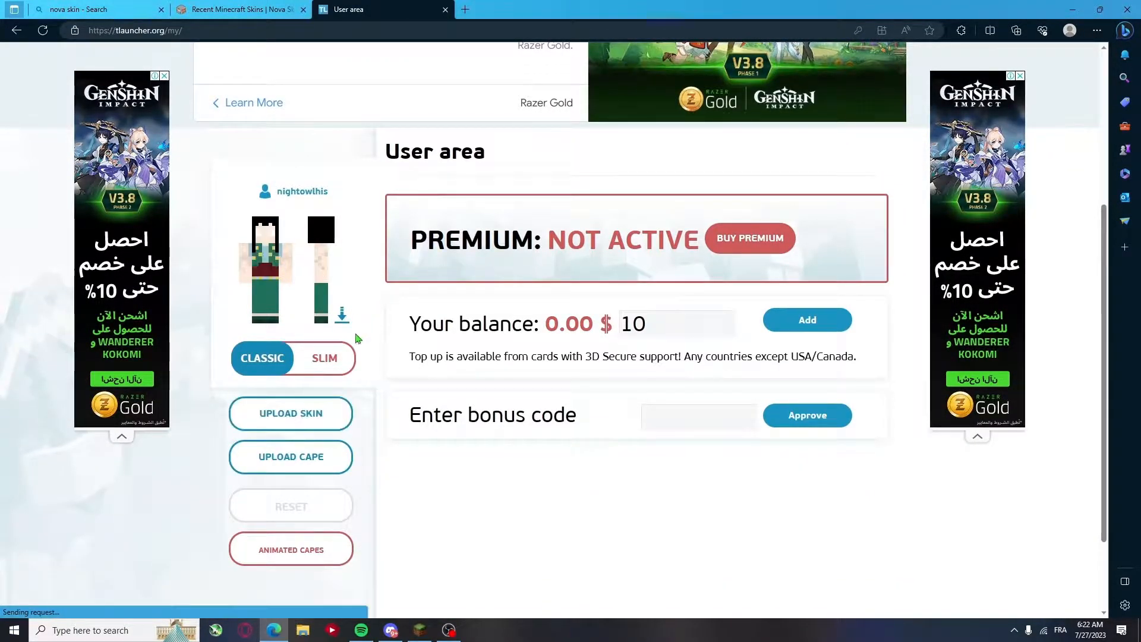
left_click(289, 412)
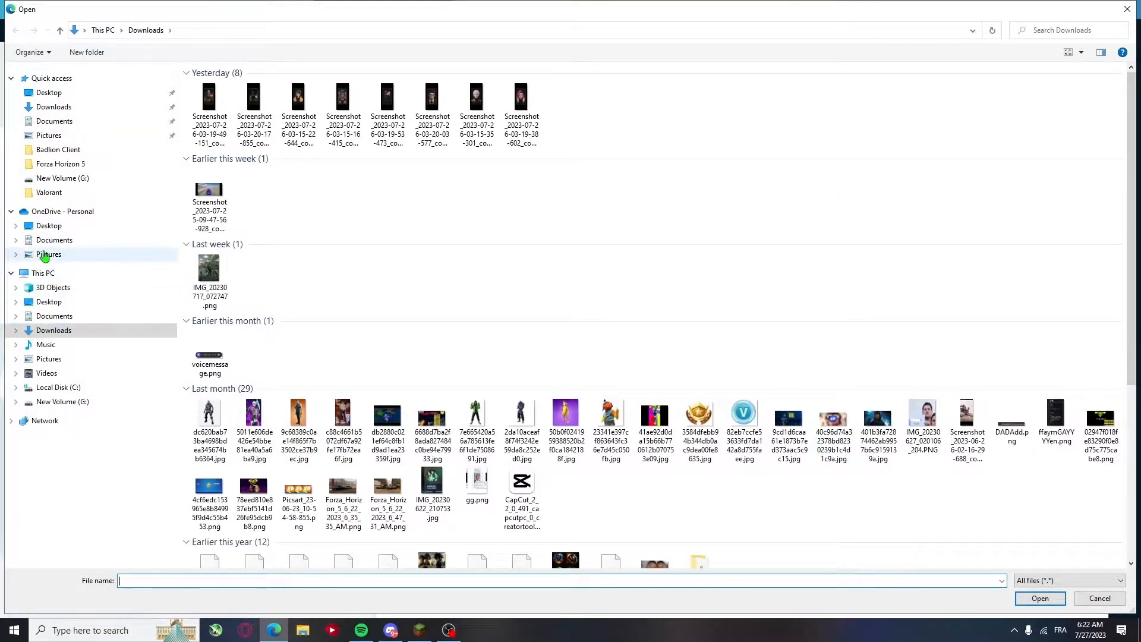
left_click(48, 226)
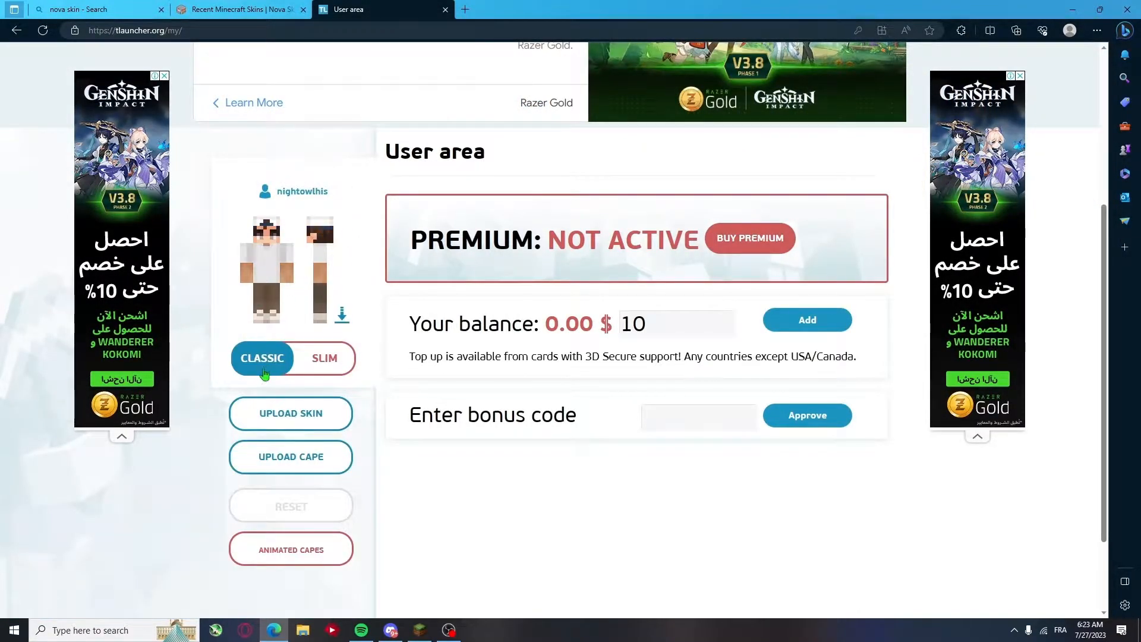
Launch Minecraft 1.14.4 from TLauncher and create a new world
scroll("down", 3)
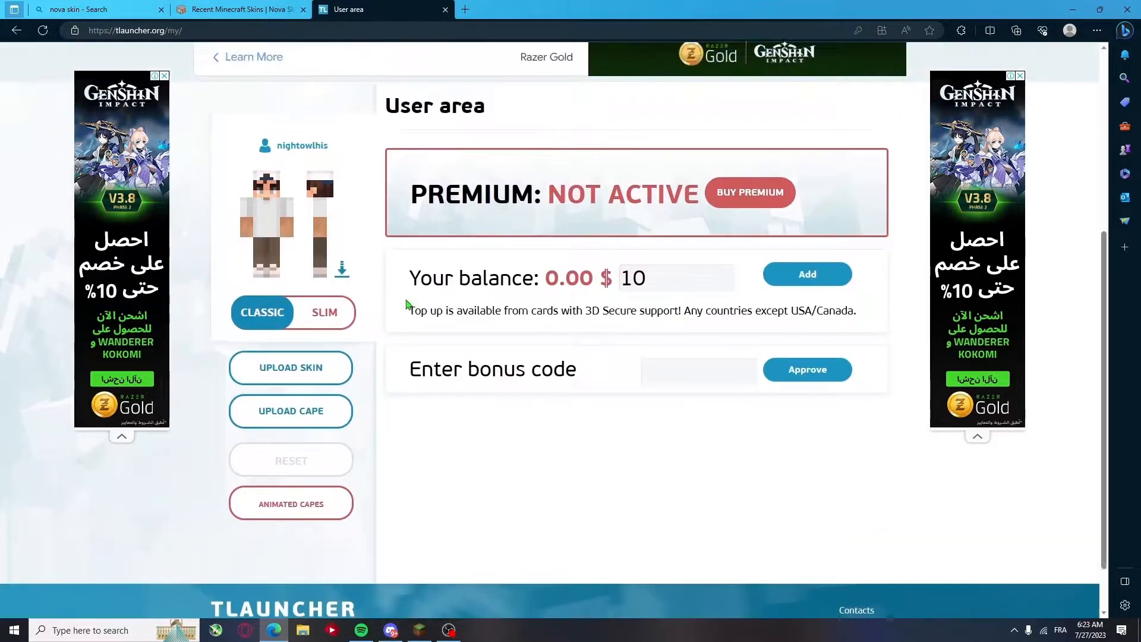
scroll("up", 3)
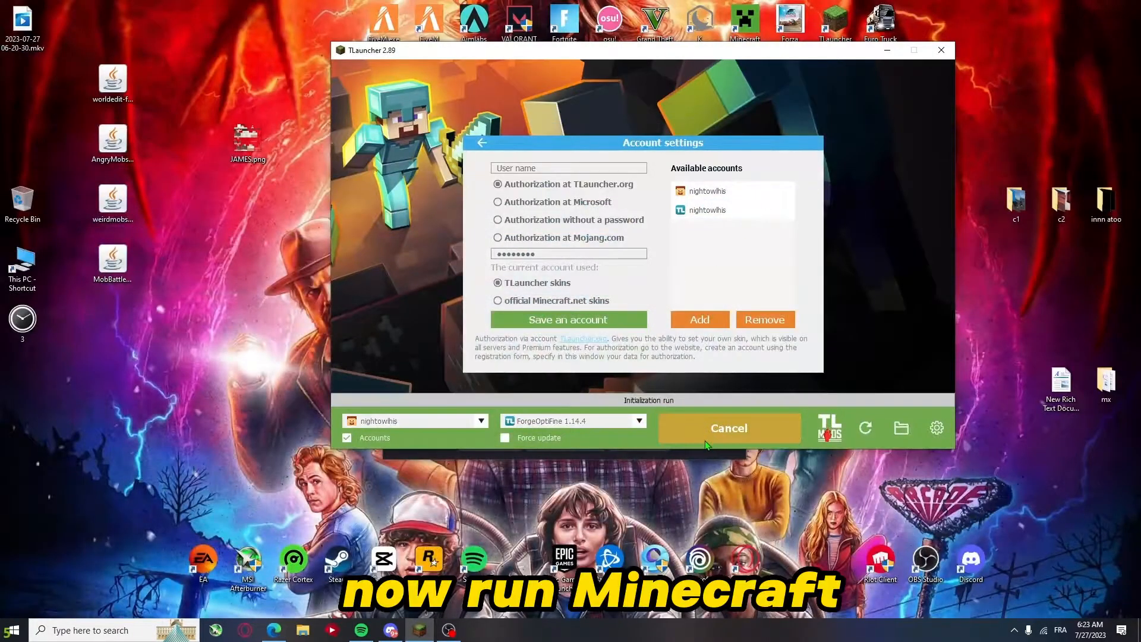
left_click(728, 427)
type("s")
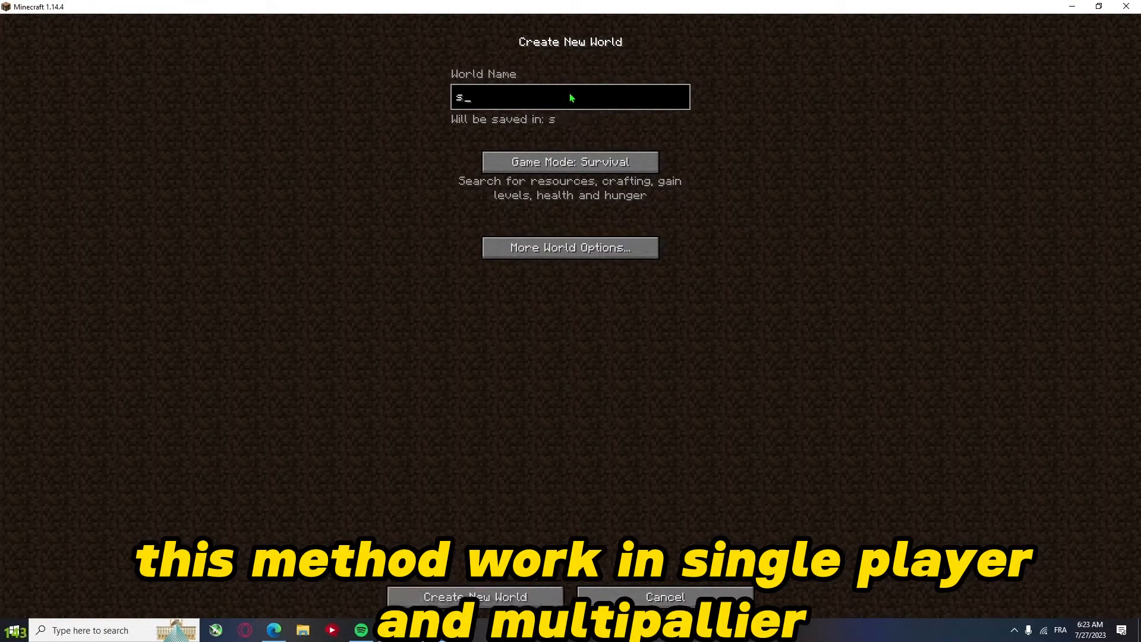
left_click(473, 596)
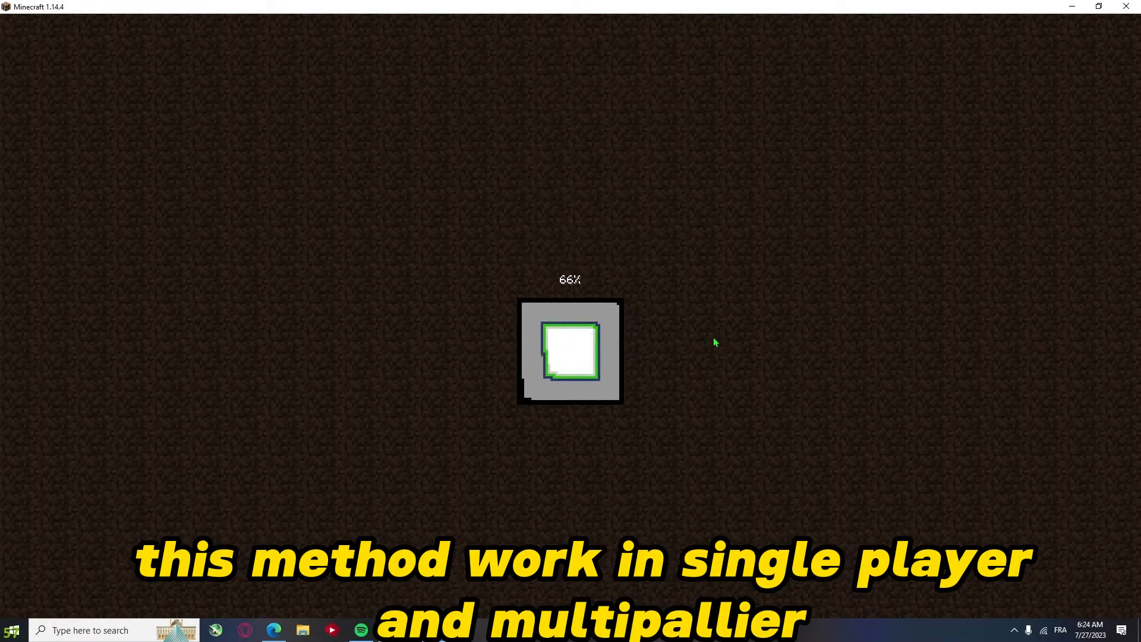